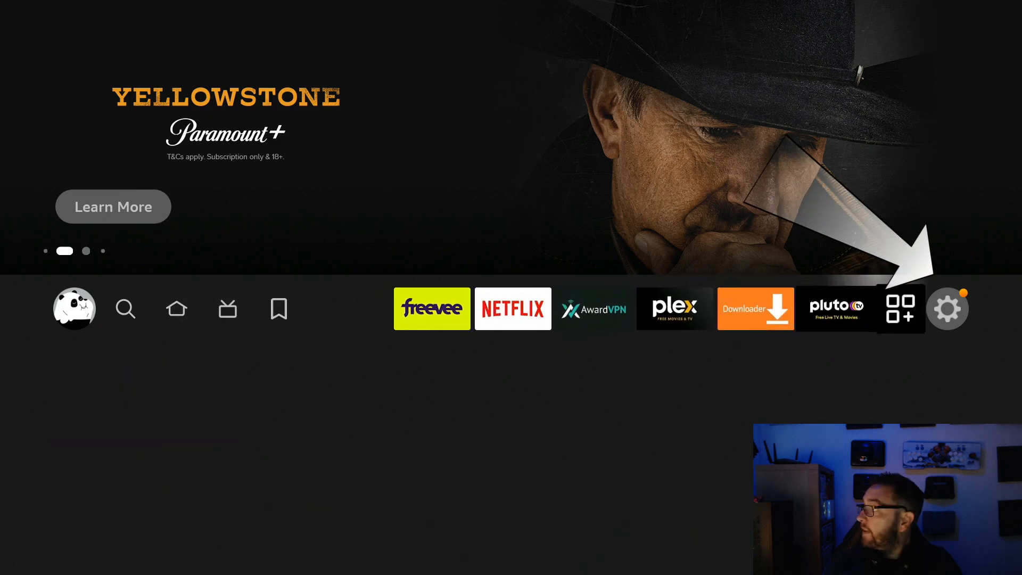
Step: Enter Settings from the home bar and move focus onto My Fire TV
{"action": "left_click", "coordinate": [948, 309]}
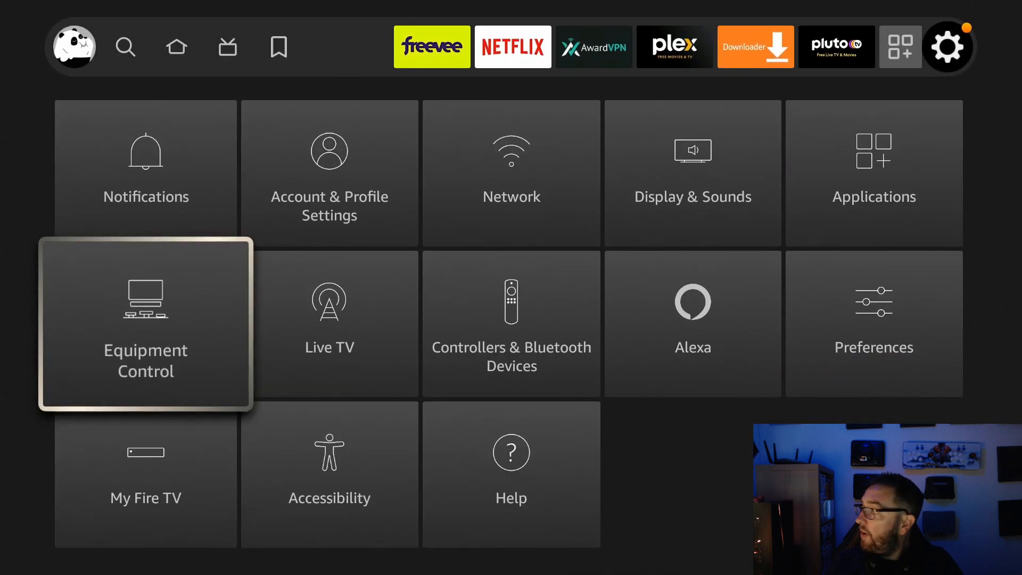
{"action": "key", "text": "Down"}
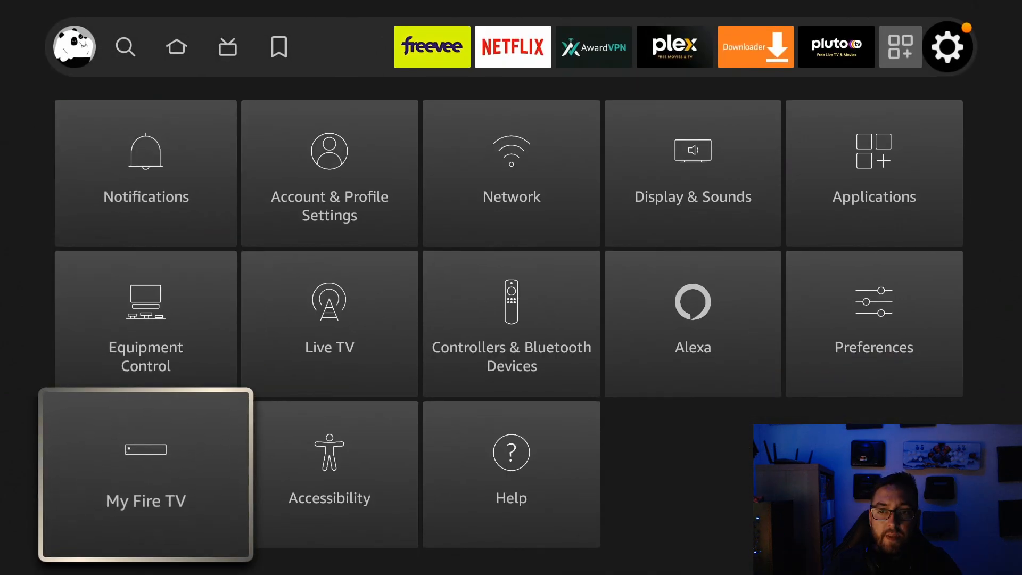
Step: In My Fire TV > About, select the 'Fire TV Stick 4K Max' entry seven times to enable developer options
{"action": "left_click", "coordinate": [145, 476]}
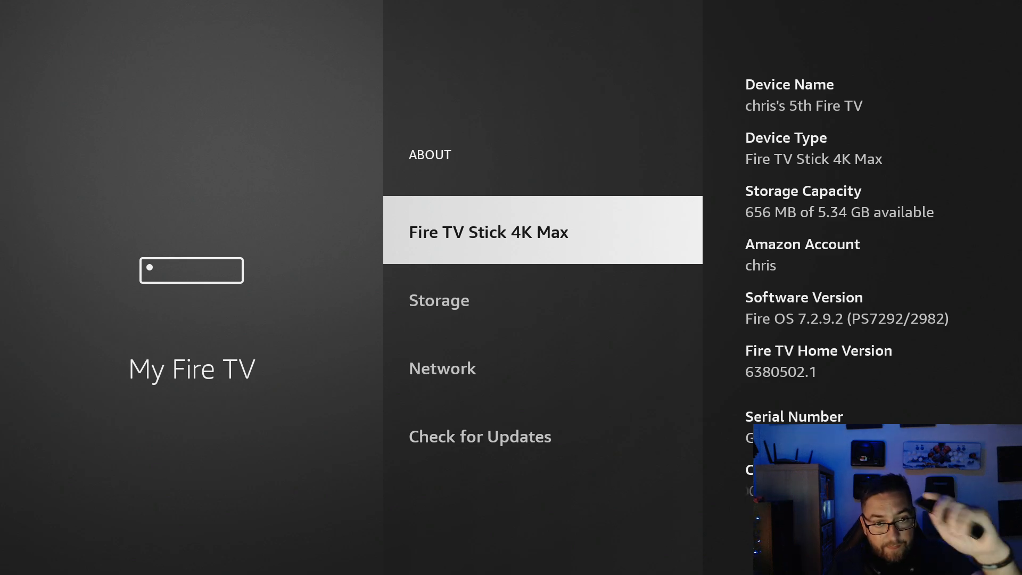
{"action": "left_click", "coordinate": [488, 232]}
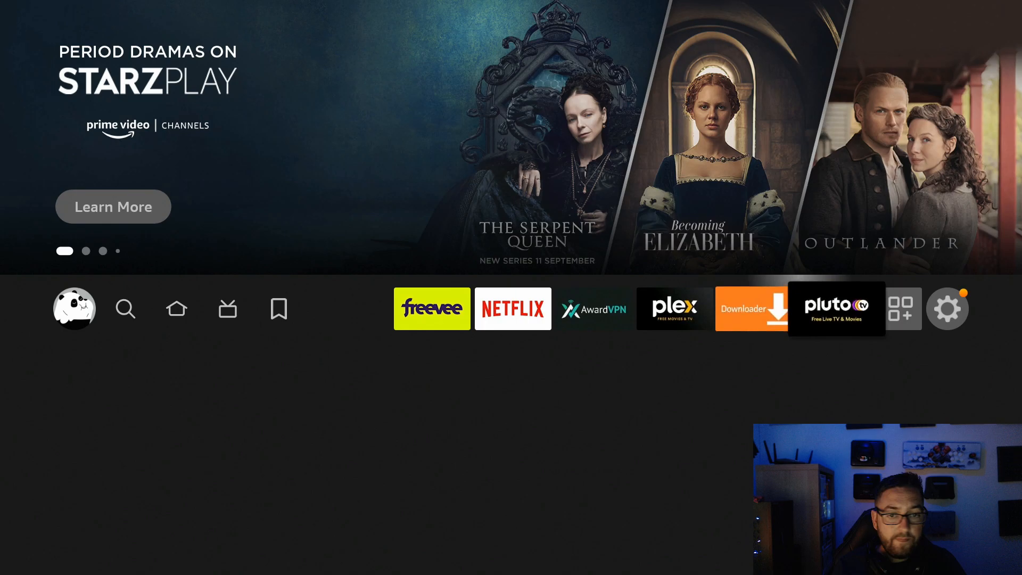
Step: Re-enter Settings and My Fire TV to view the Fire TV Stick 4K Max About details
{"action": "left_click", "coordinate": [948, 308]}
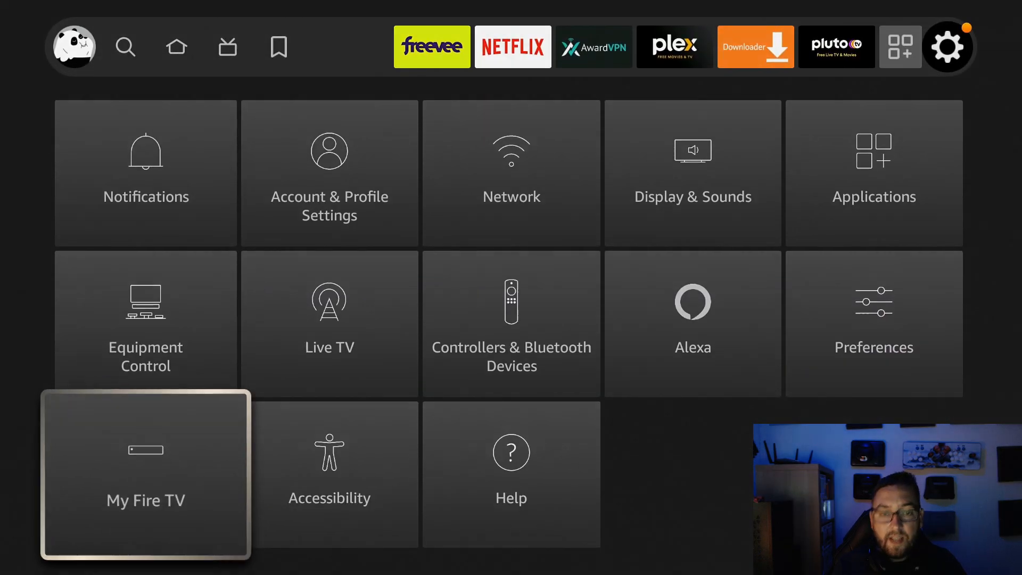
{"action": "left_click", "coordinate": [145, 475]}
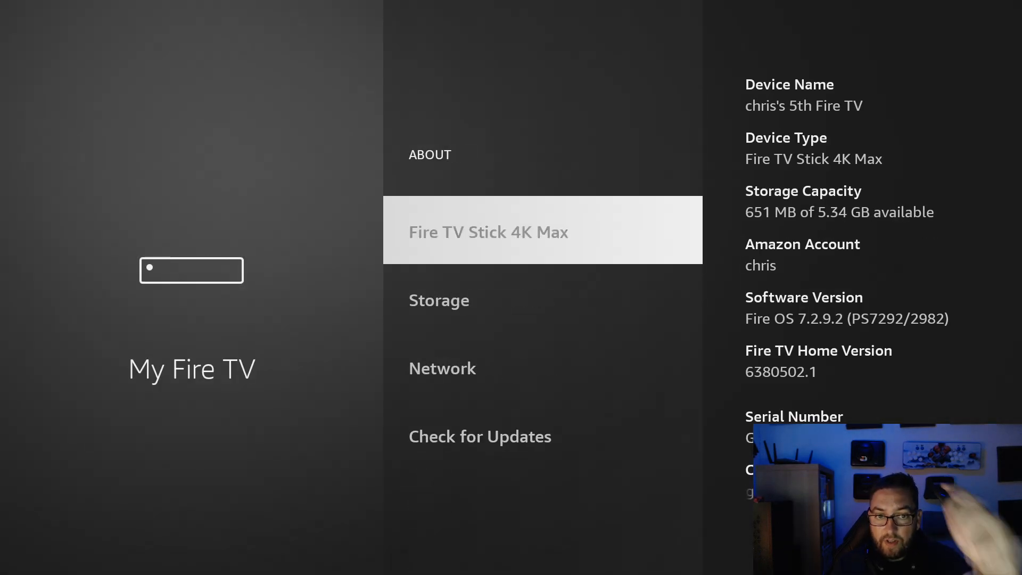